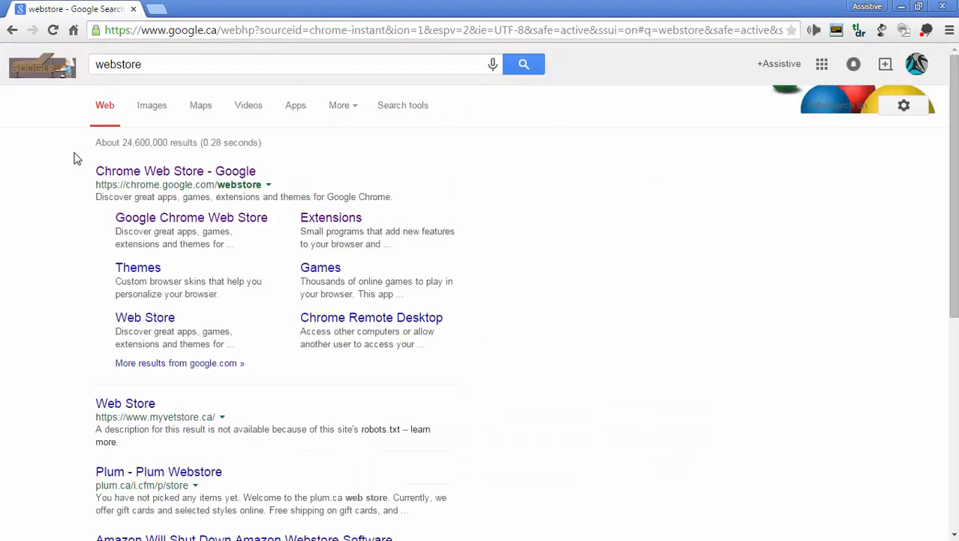
# Search the Chrome Web Store for 'mic note' and add the free Mic Note app
pyautogui.click(174, 171)
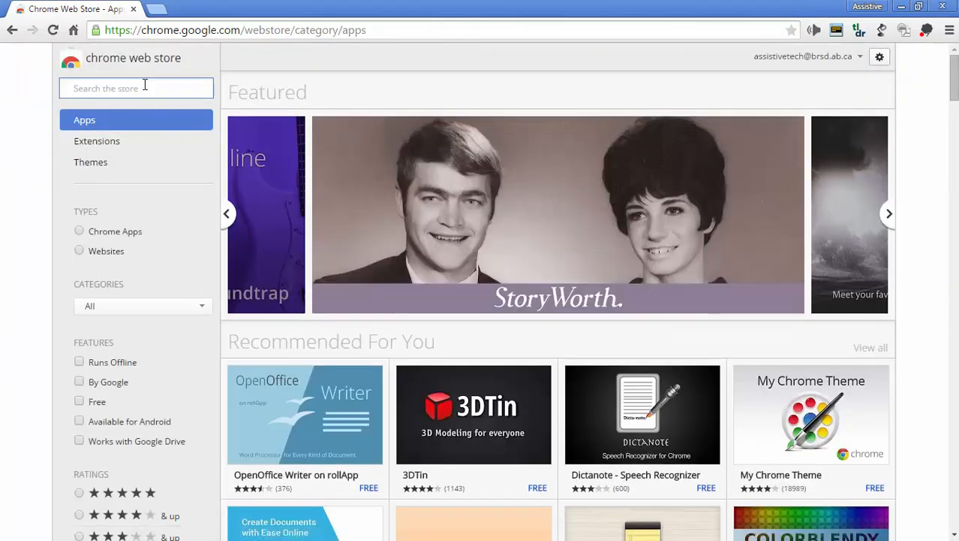
pyautogui.write('mic note')
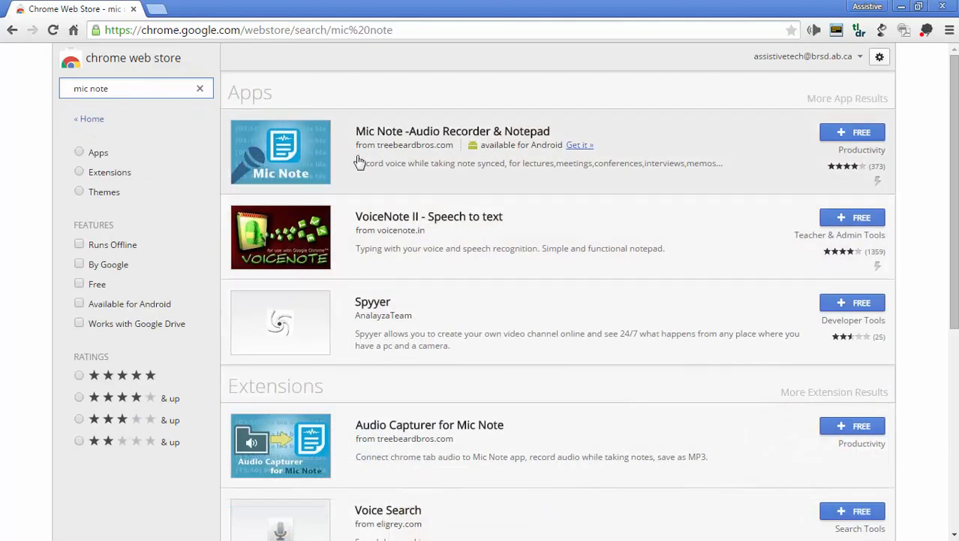
pyautogui.moveTo(378, 135)
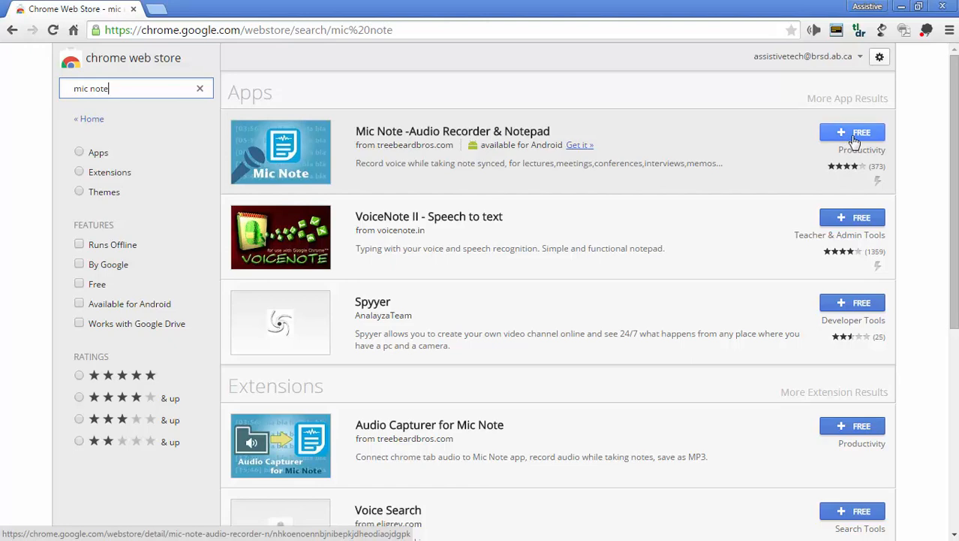
pyautogui.click(852, 132)
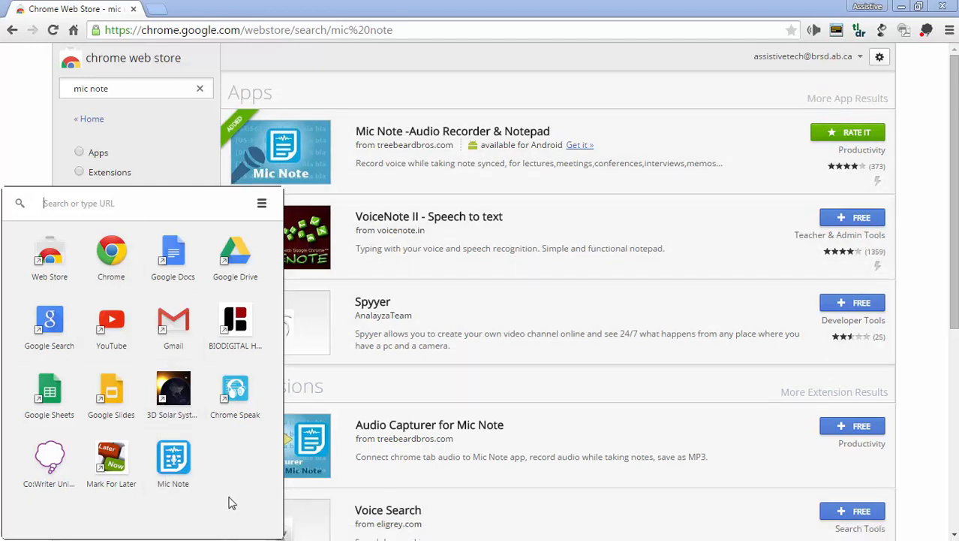
pyautogui.moveTo(138, 11)
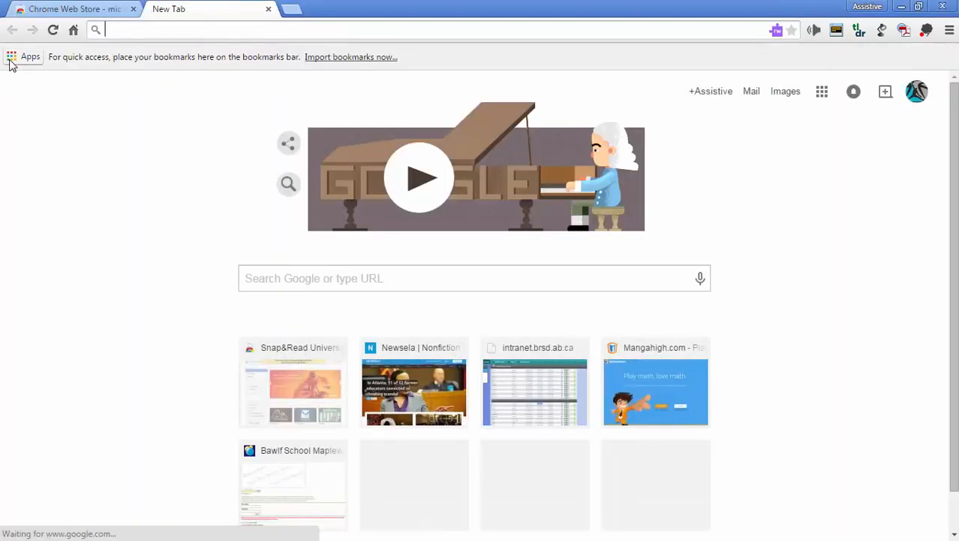
# Launch Mic Note from Chrome's installed apps page
pyautogui.click(30, 57)
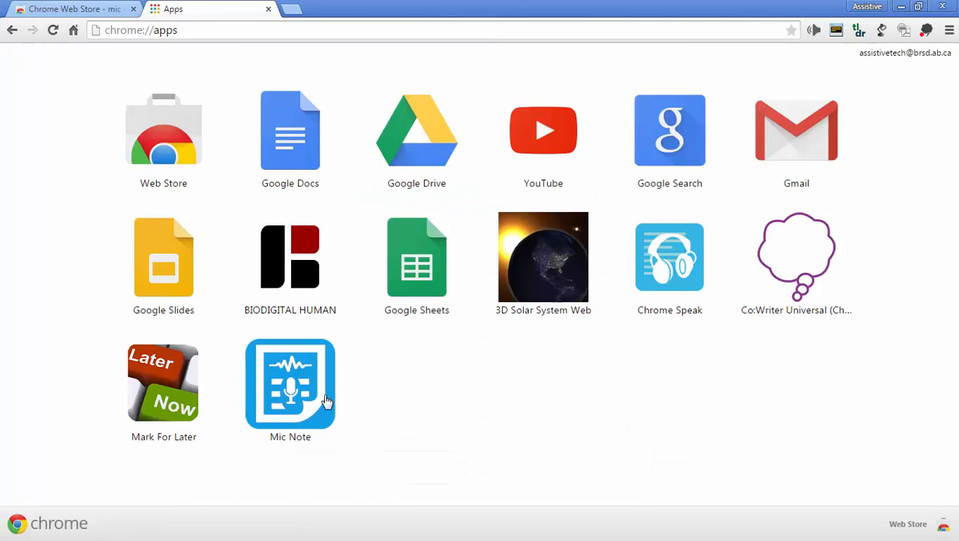
pyautogui.click(290, 382)
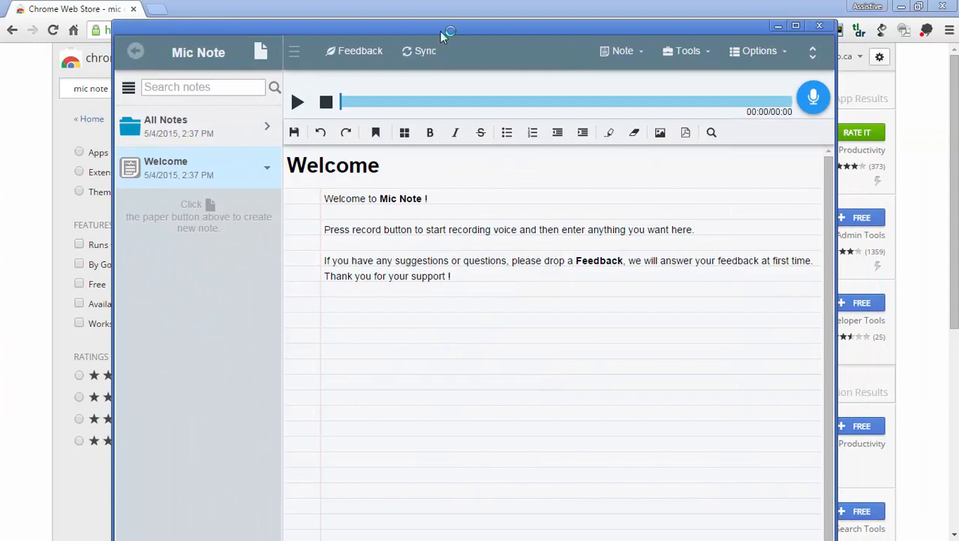
pyautogui.moveTo(547, 264)
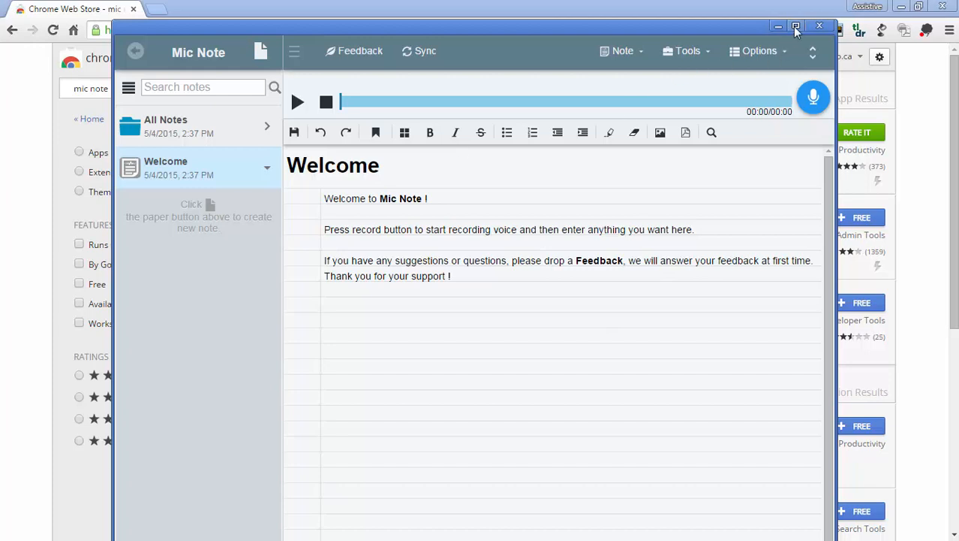
# Maximize Mic Note, add test letters 'XCx' to the Welcome text and remove them
pyautogui.click(795, 27)
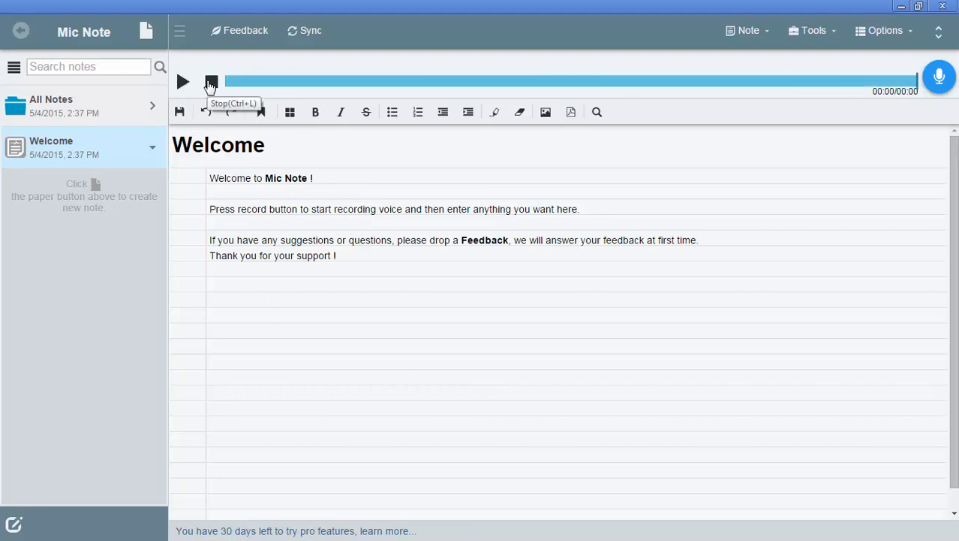
pyautogui.click(258, 177)
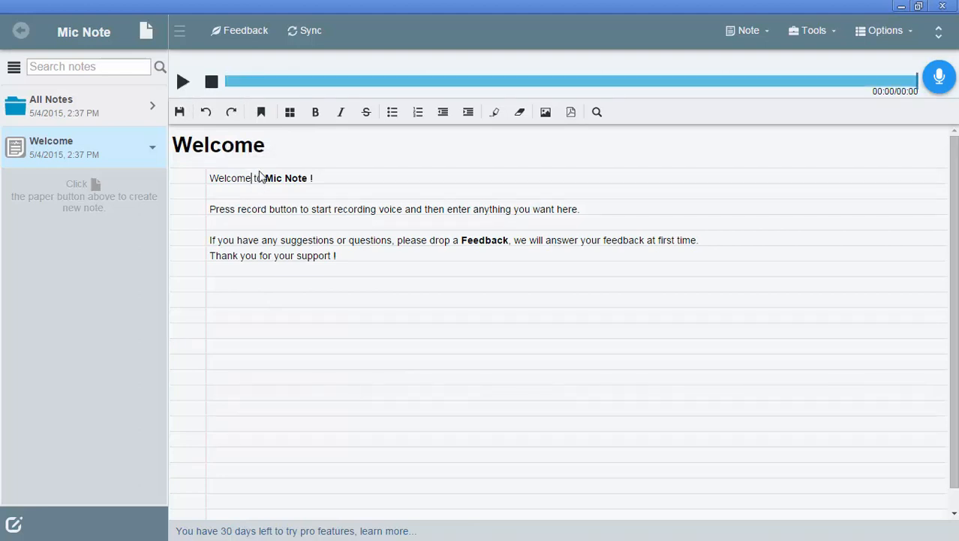
pyautogui.write('XCx')
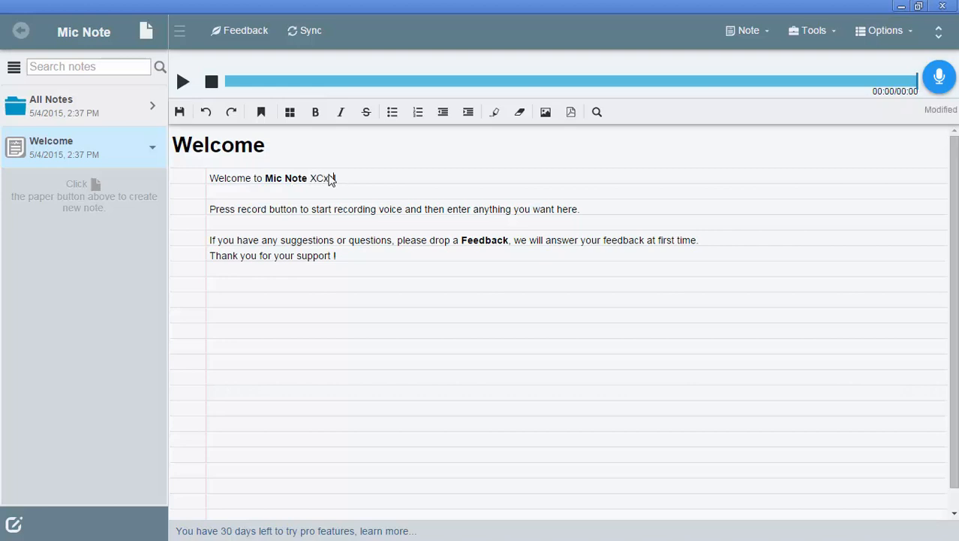
pyautogui.doubleClick(321, 177)
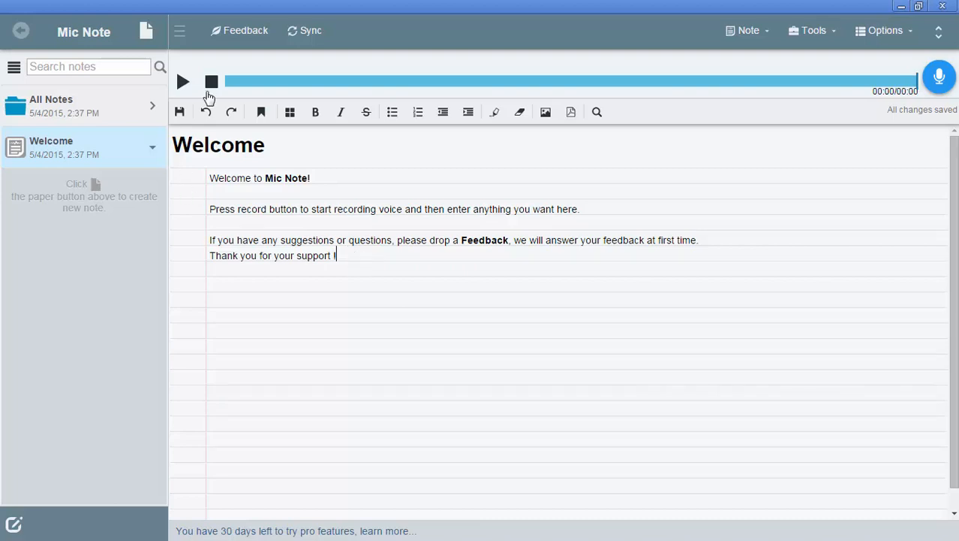
pyautogui.moveTo(936, 78)
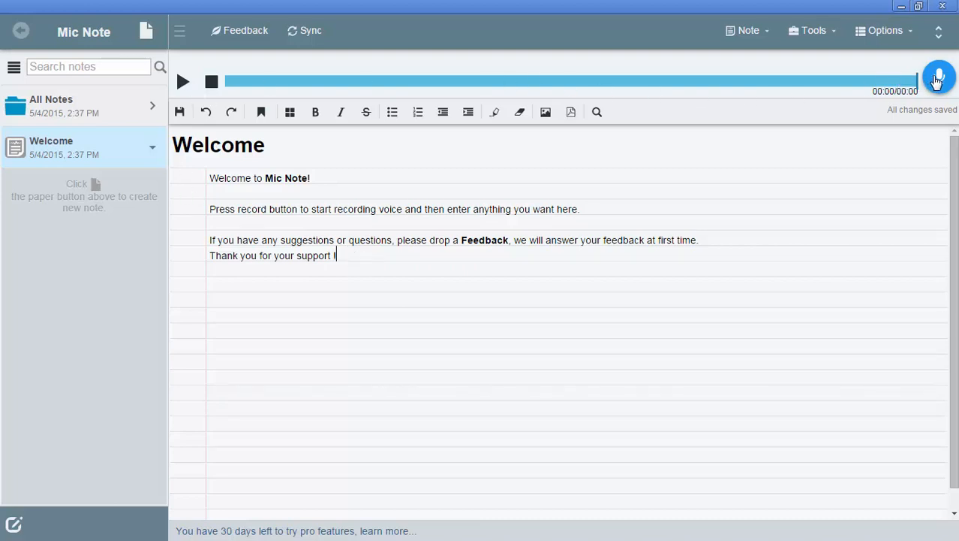
pyautogui.moveTo(183, 81)
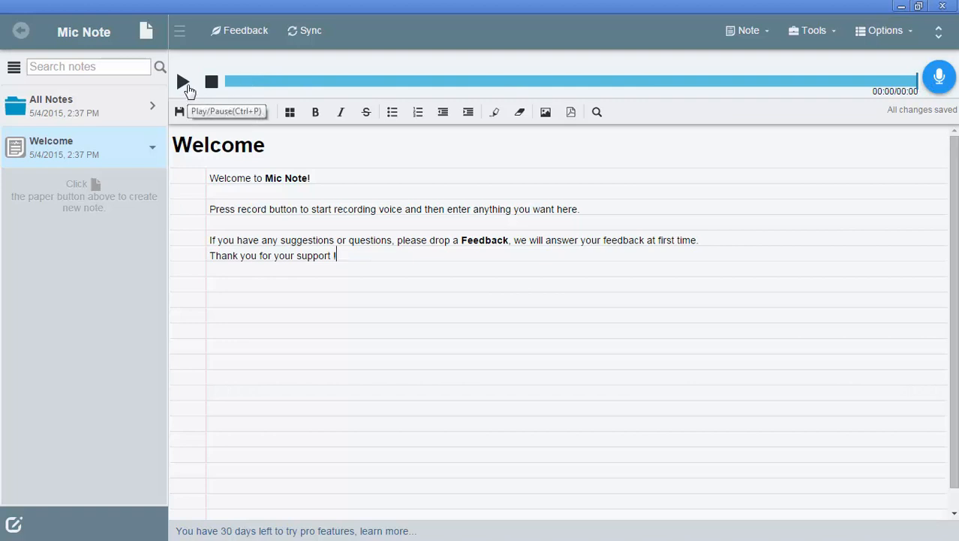
pyautogui.moveTo(593, 73)
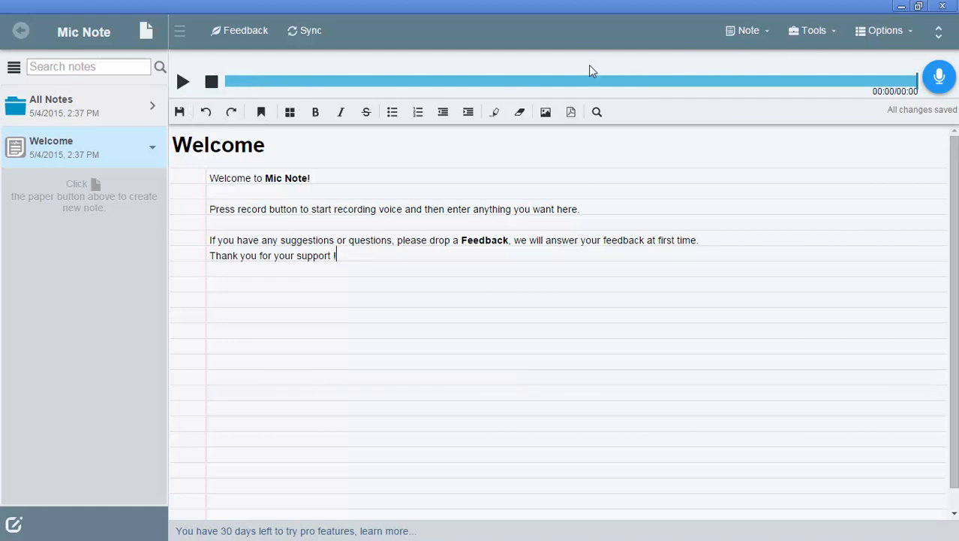
# Create a new note titled 'Test Note 1 for Mr. Watson'
pyautogui.click(147, 30)
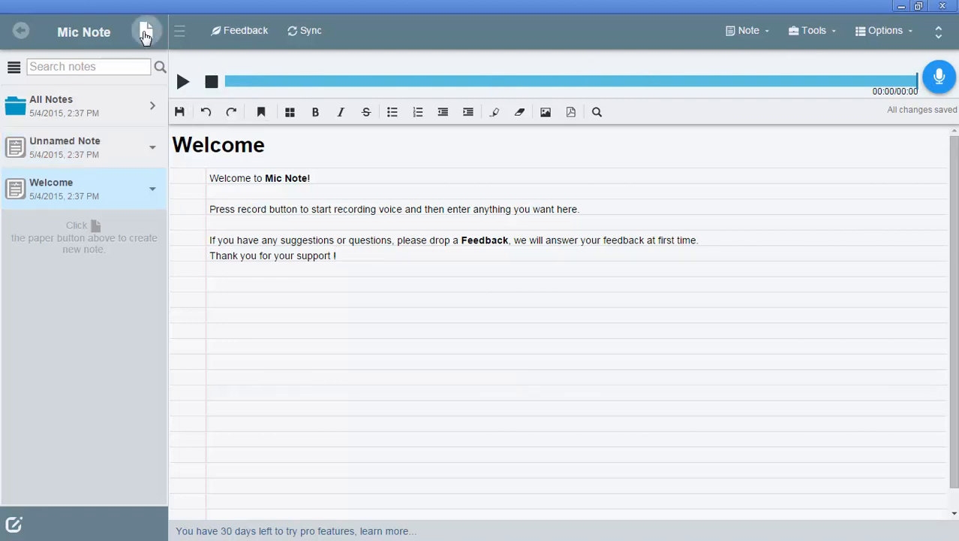
pyautogui.click(147, 31)
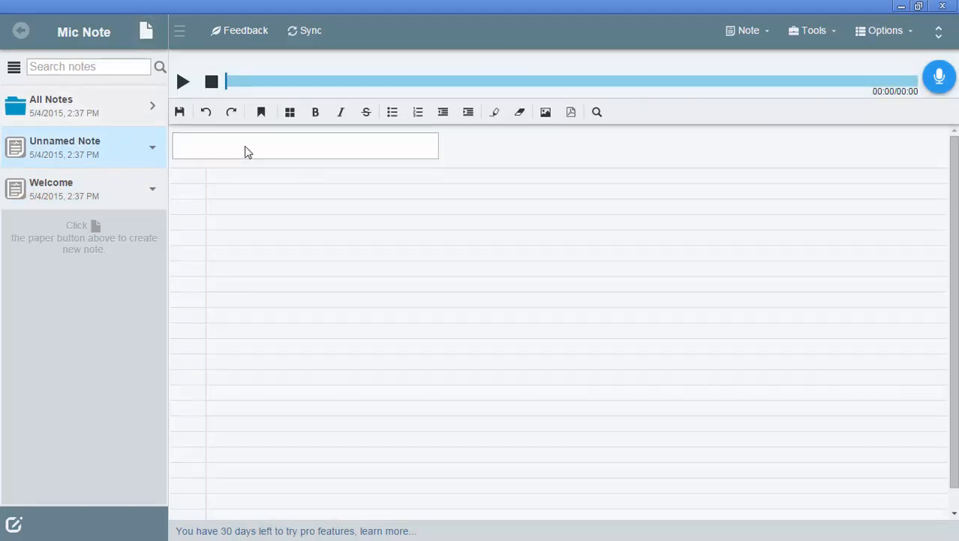
pyautogui.write('Test Note 1 for Mr. Wat')
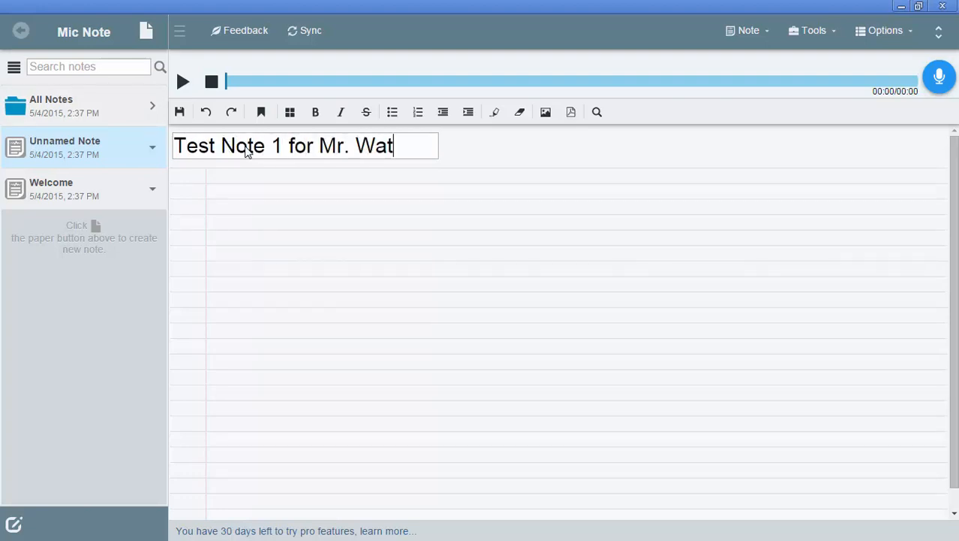
pyautogui.write('son')
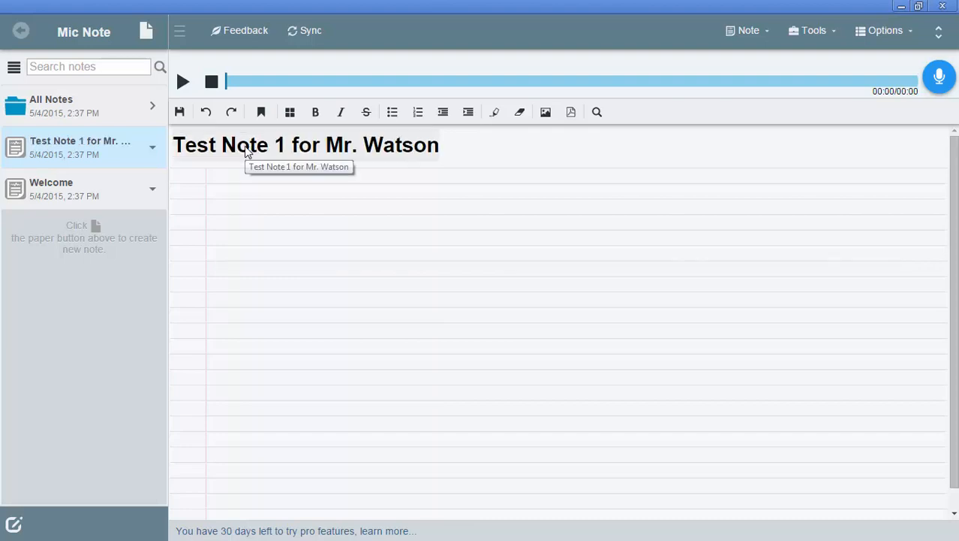
pyautogui.moveTo(113, 154)
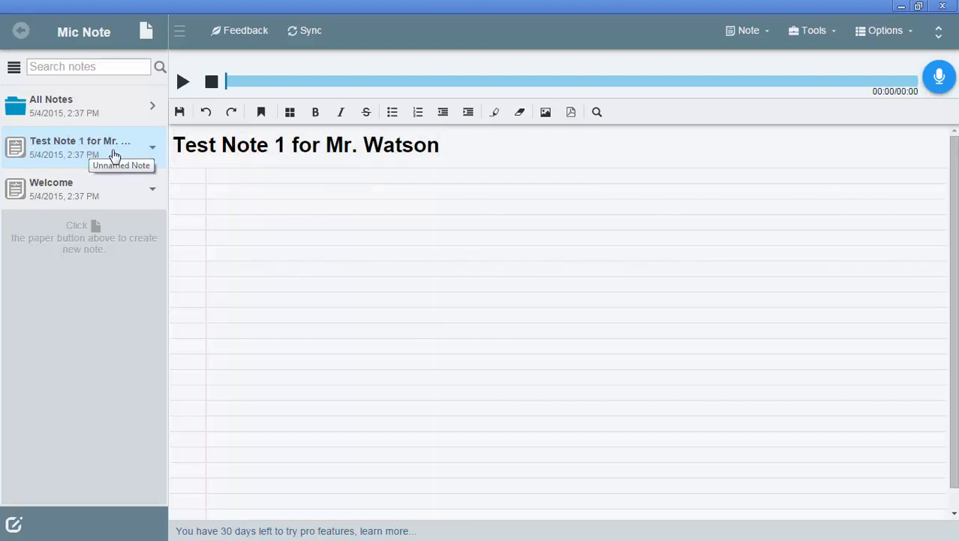
pyautogui.moveTo(750, 61)
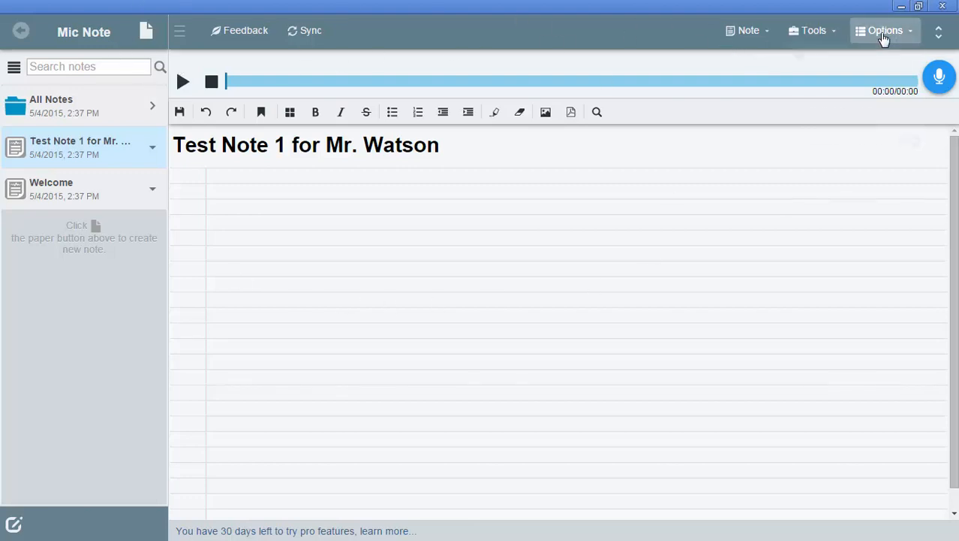
# In Settings, set the database and auto-export destinations both to Google Drive
pyautogui.click(885, 30)
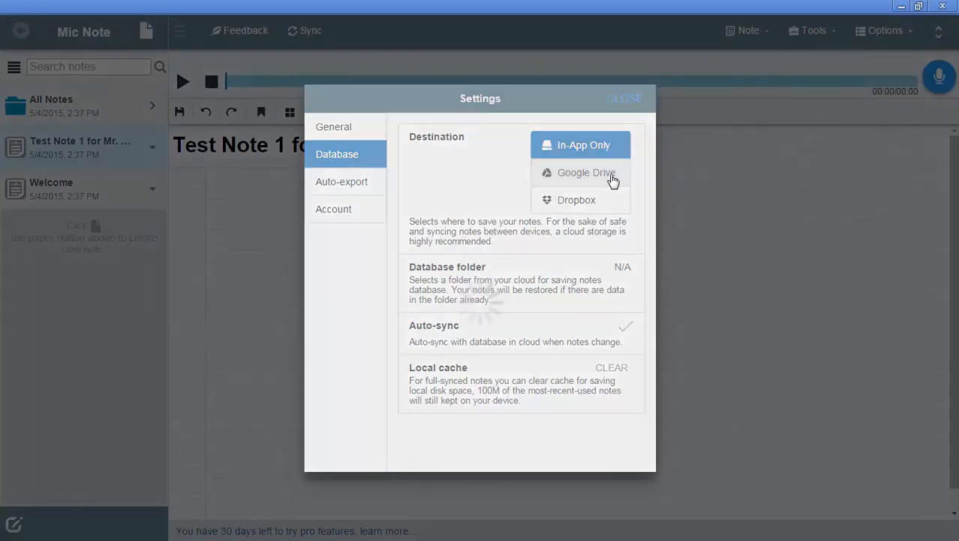
pyautogui.click(587, 171)
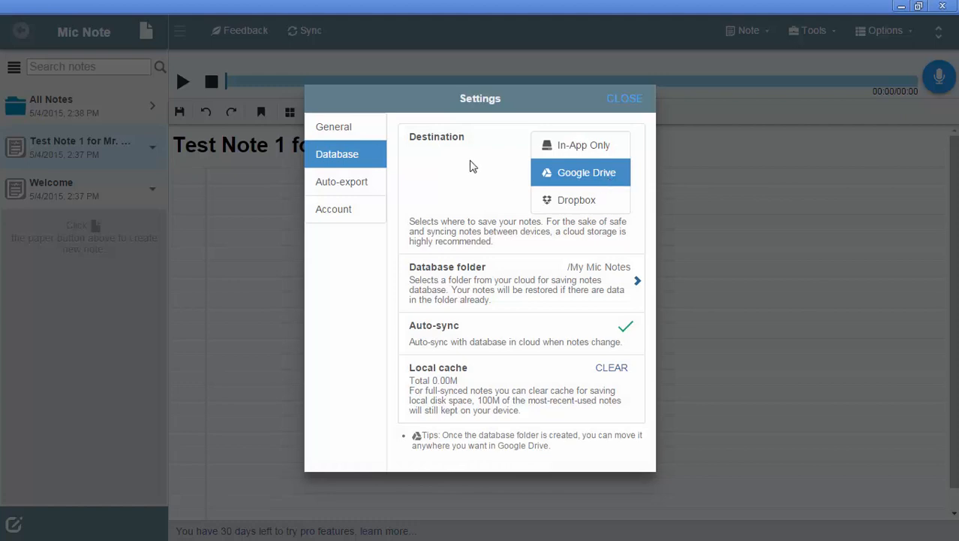
pyautogui.click(341, 180)
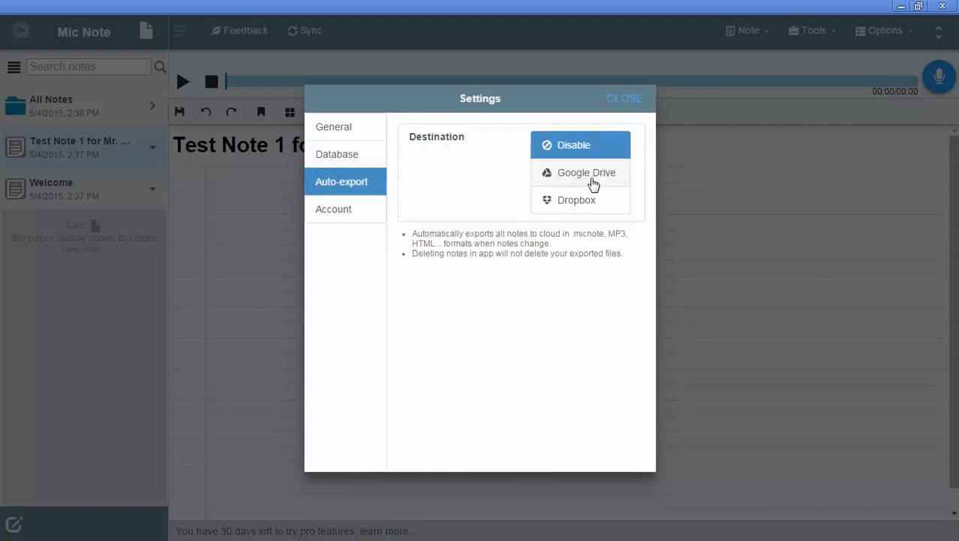
pyautogui.click(587, 171)
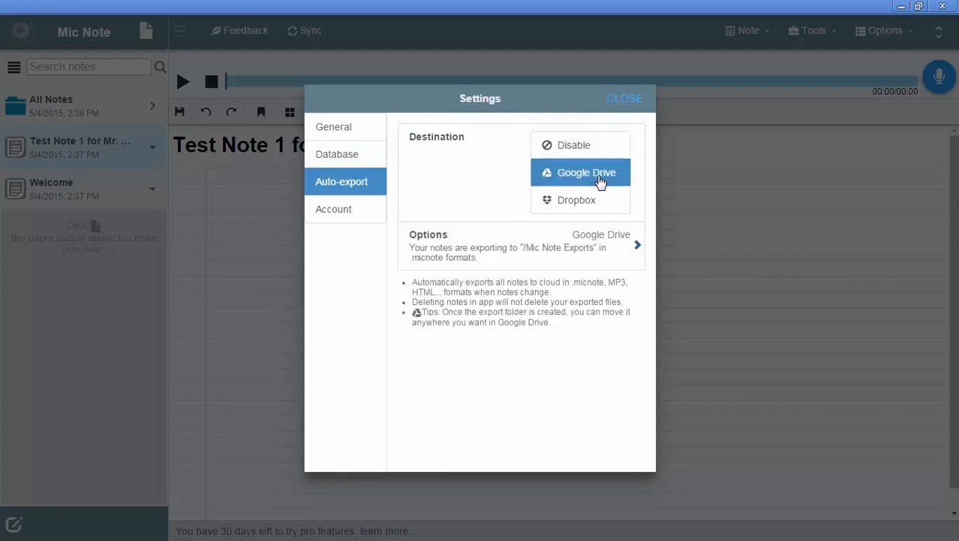
# Set the Drive export format to MP3 only, dropping the native .micnote format
pyautogui.click(636, 246)
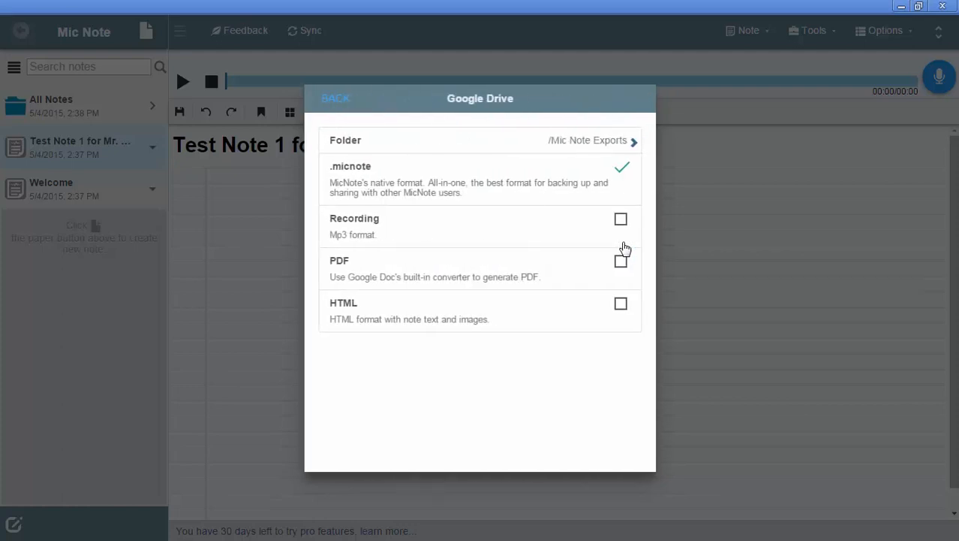
pyautogui.click(621, 219)
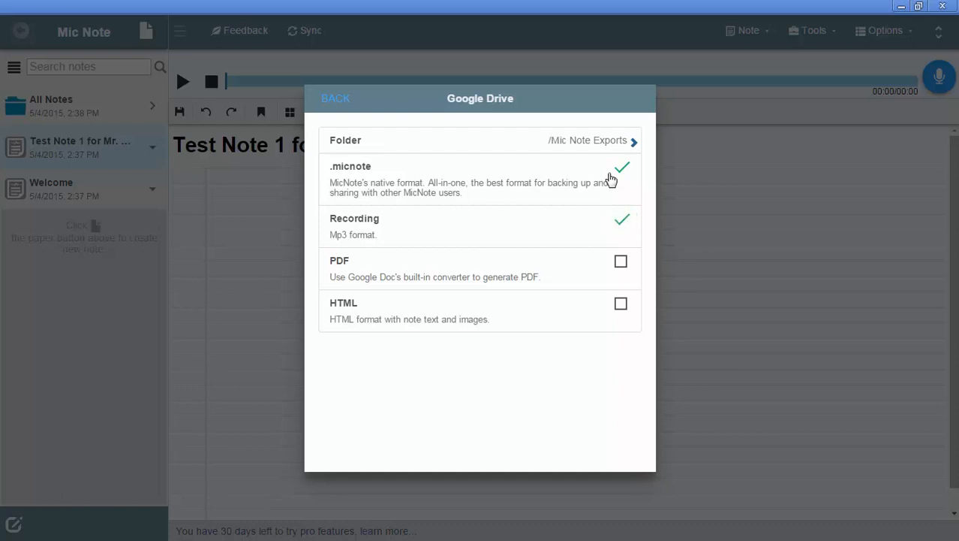
pyautogui.click(622, 167)
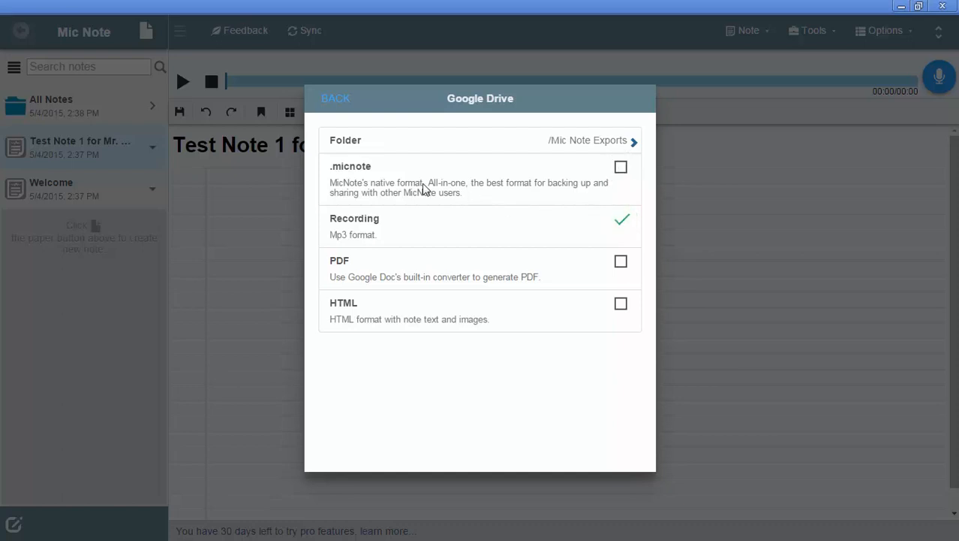
pyautogui.moveTo(368, 177)
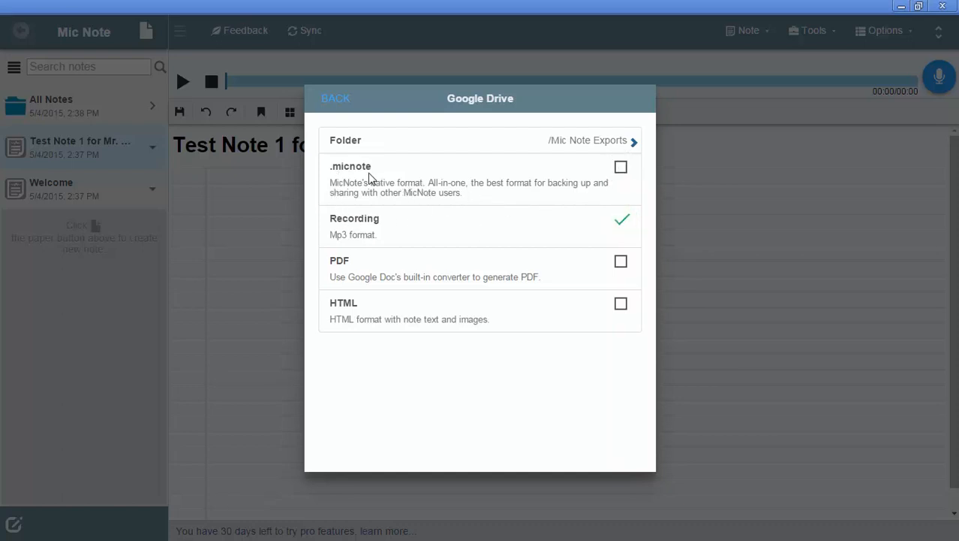
pyautogui.moveTo(557, 237)
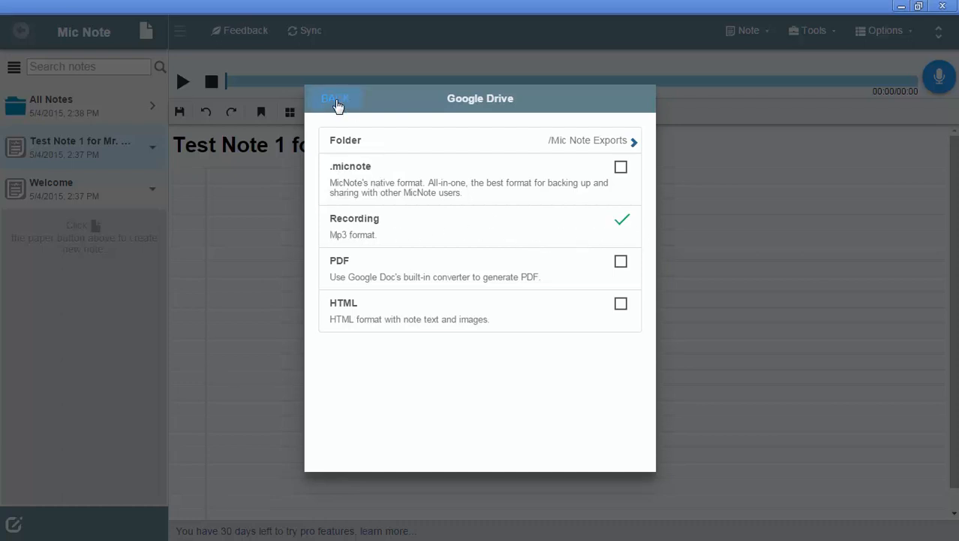
pyautogui.click(336, 99)
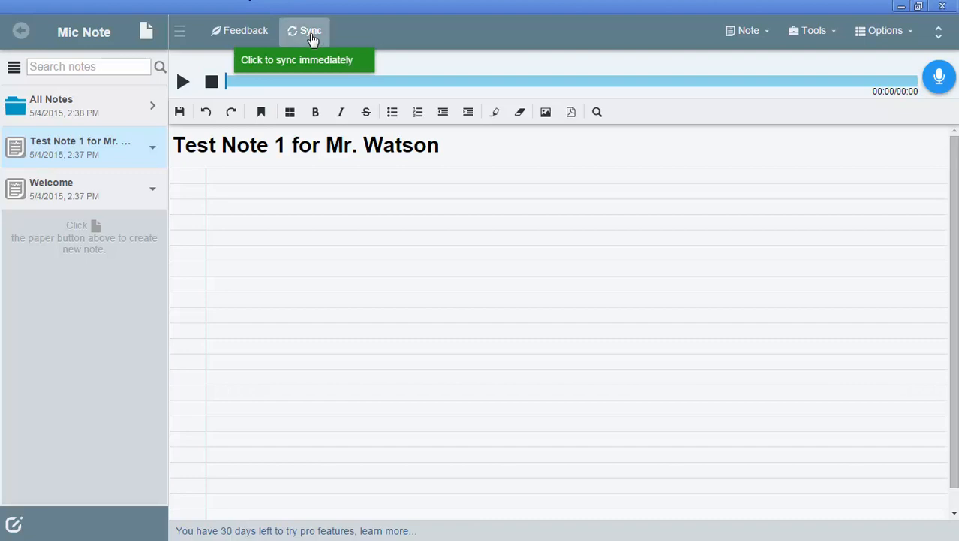
# Sync the test note so it exports as an MP3
pyautogui.click(311, 30)
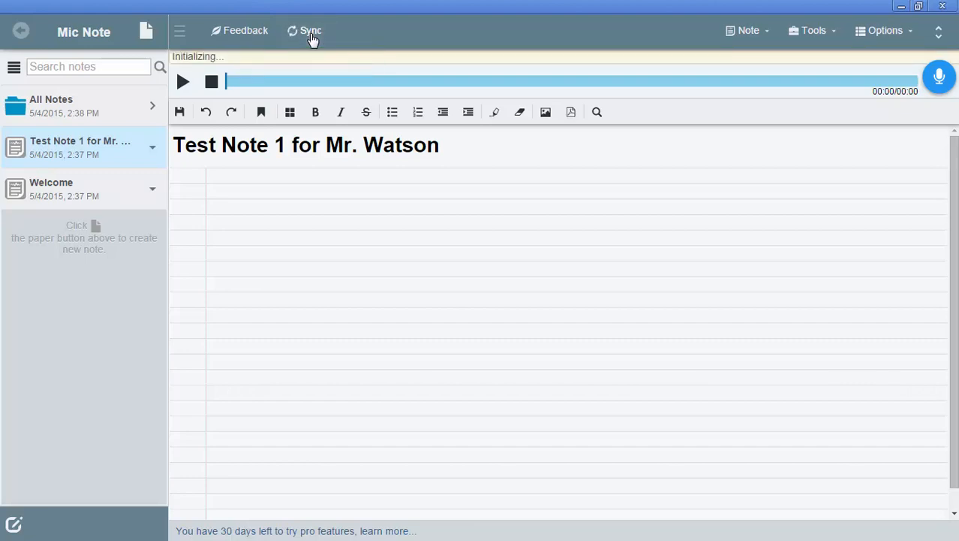
pyautogui.click(309, 30)
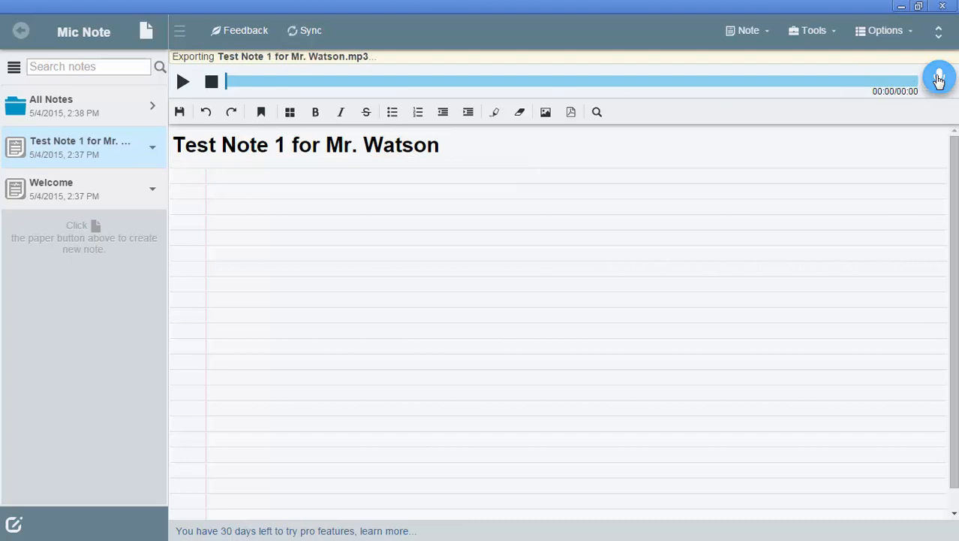
# Record a 30-second voice clip into the test note and sync it
pyautogui.click(939, 78)
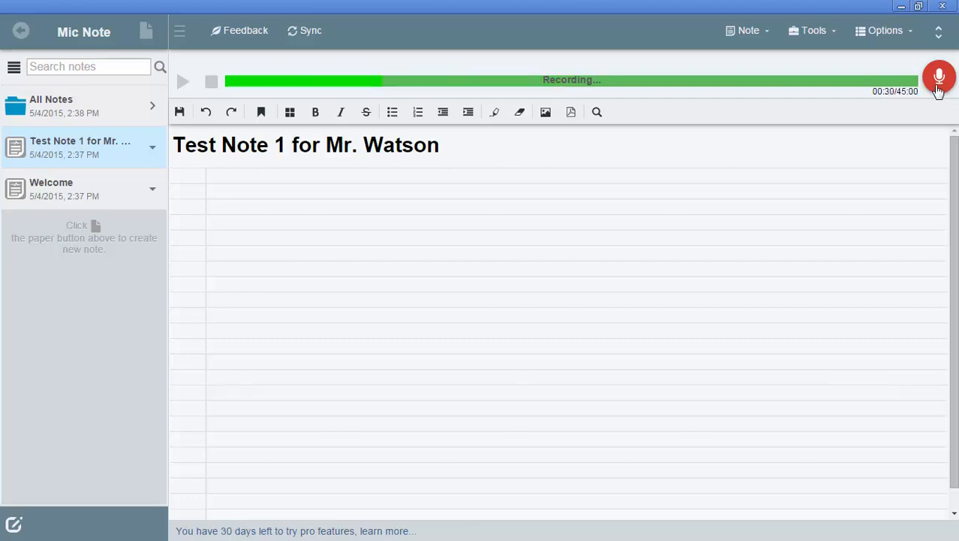
pyautogui.click(939, 78)
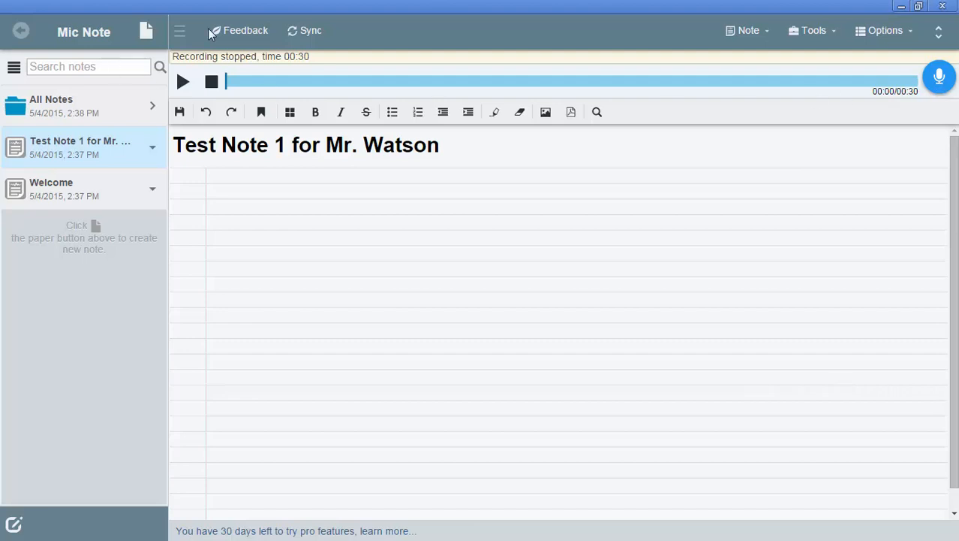
pyautogui.moveTo(301, 66)
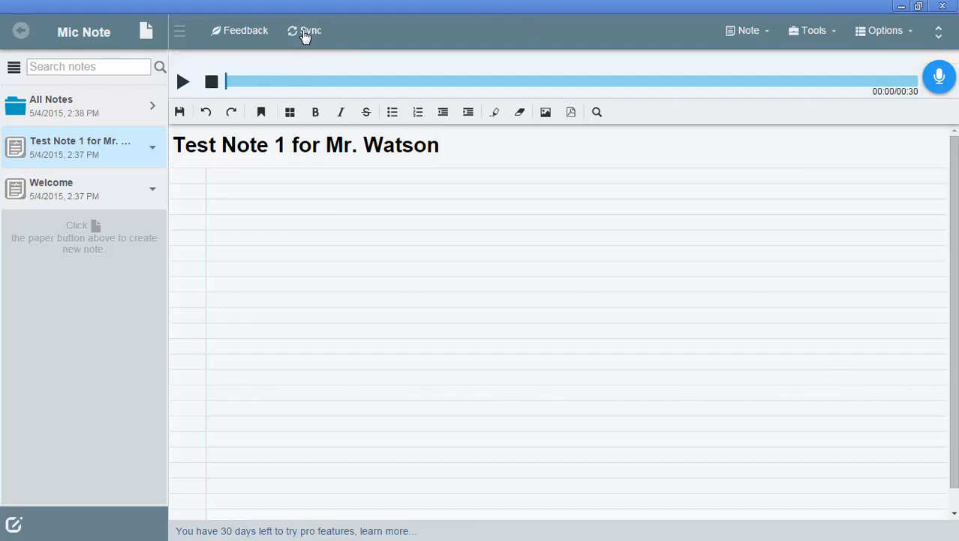
pyautogui.click(305, 30)
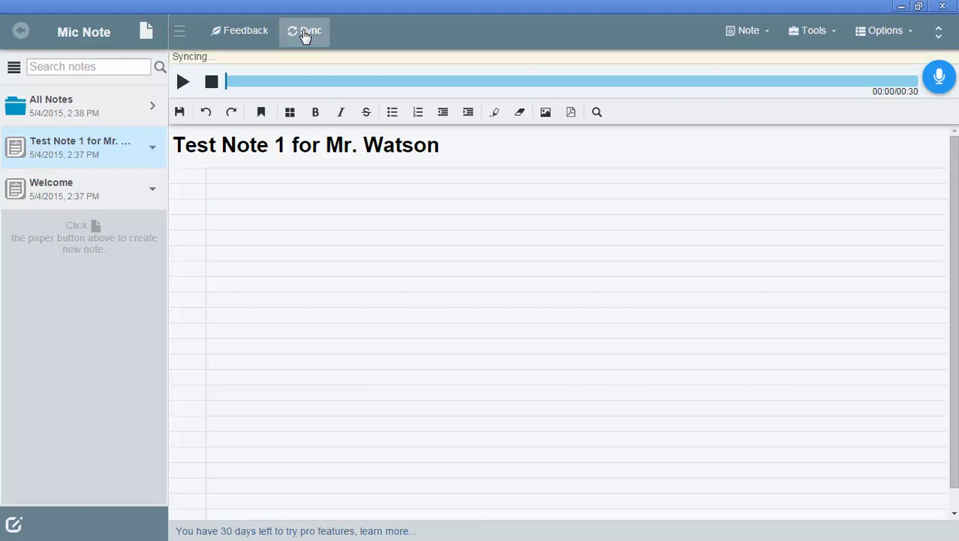
pyautogui.click(305, 30)
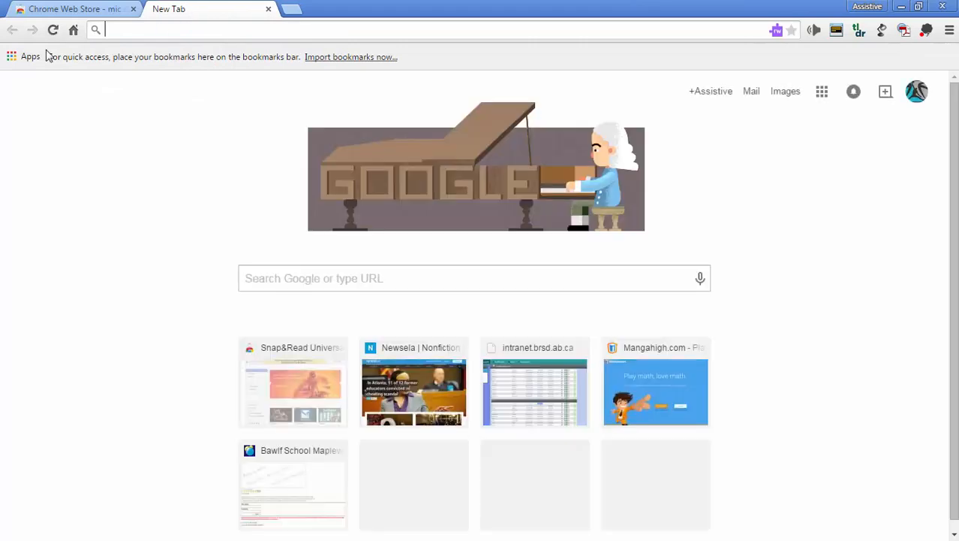
# Launch Google Drive from Chrome's installed apps page
pyautogui.click(30, 57)
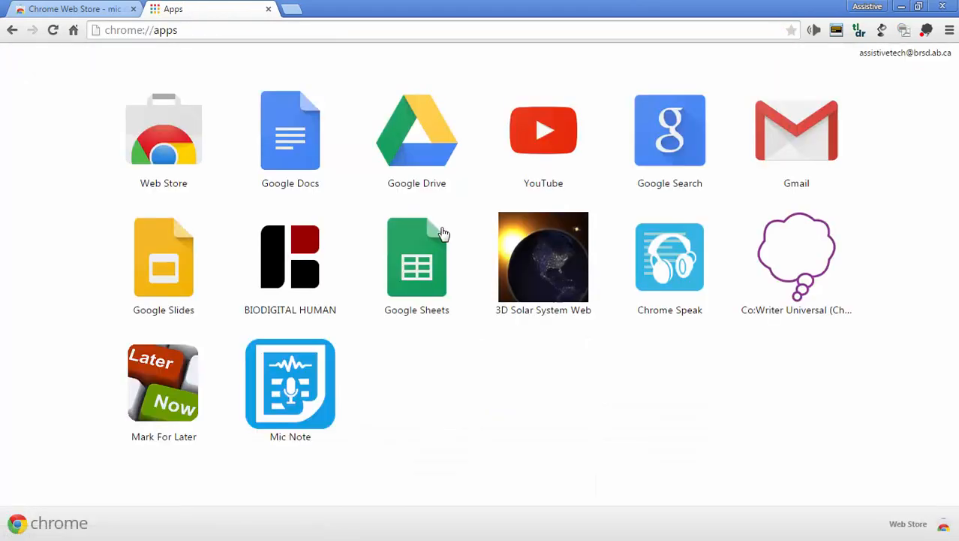
pyautogui.click(417, 129)
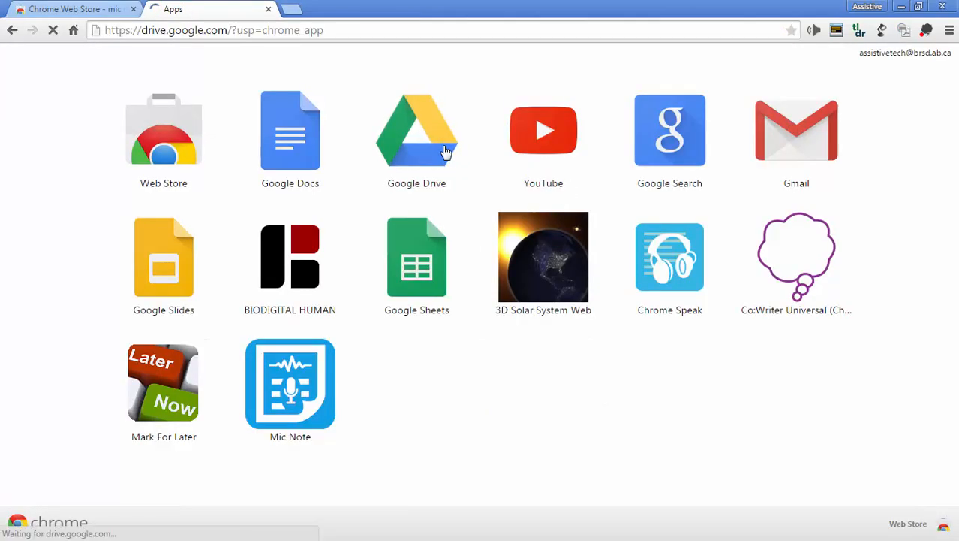
pyautogui.click(417, 132)
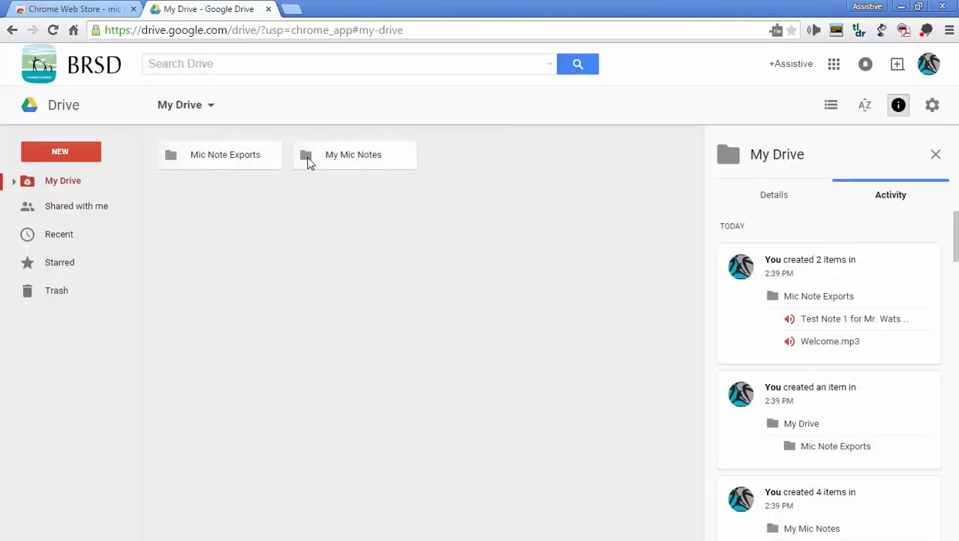
# Open the Mic Note Exports folder and look over the exported MP3 files
pyautogui.click(225, 155)
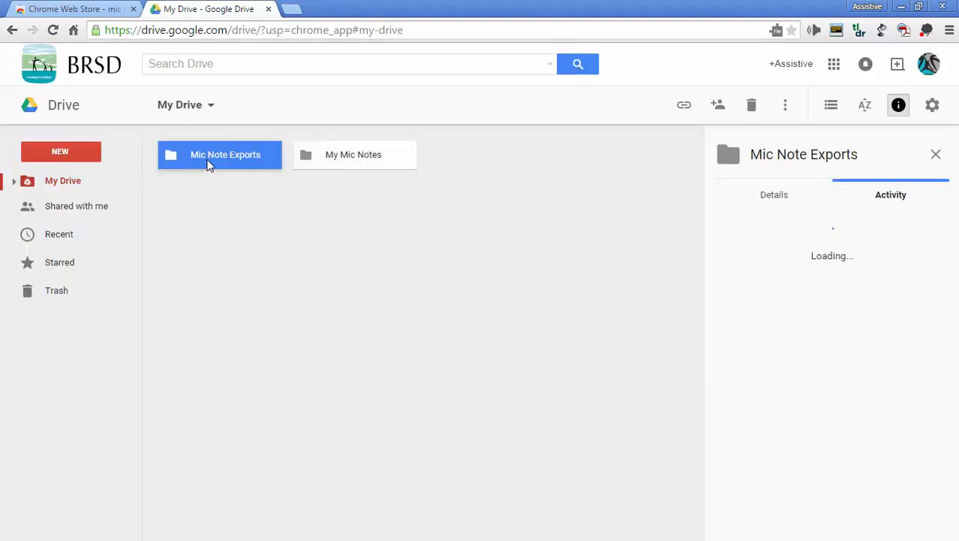
pyautogui.doubleClick(219, 155)
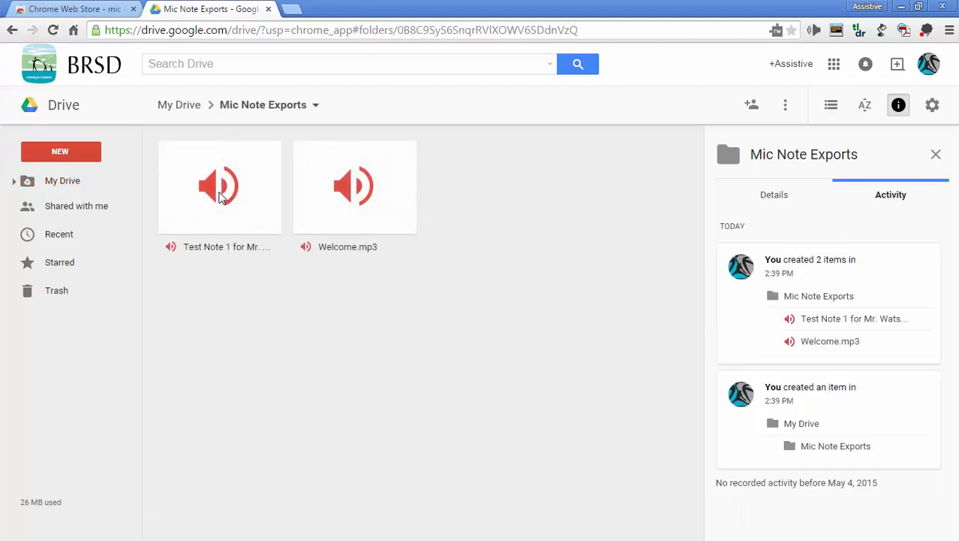
pyautogui.moveTo(234, 247)
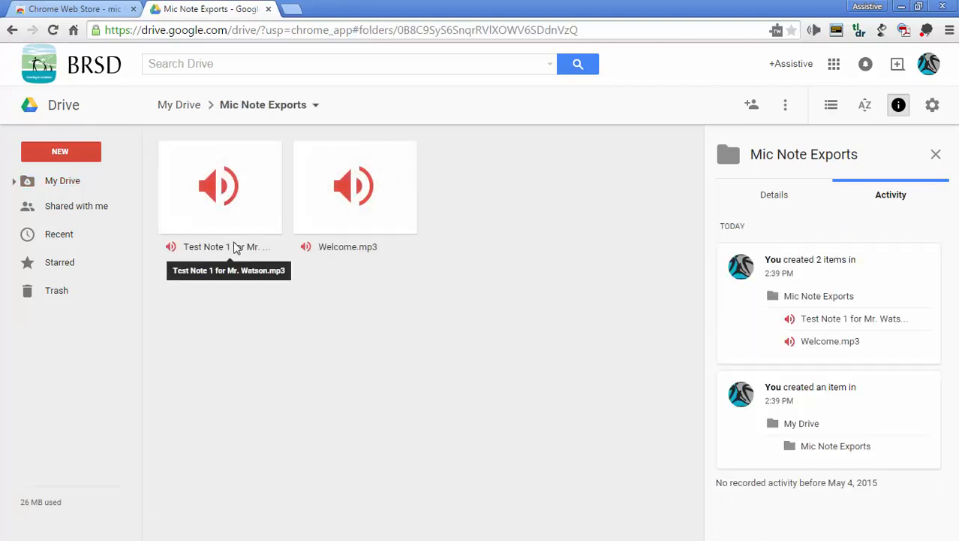
pyautogui.click(355, 186)
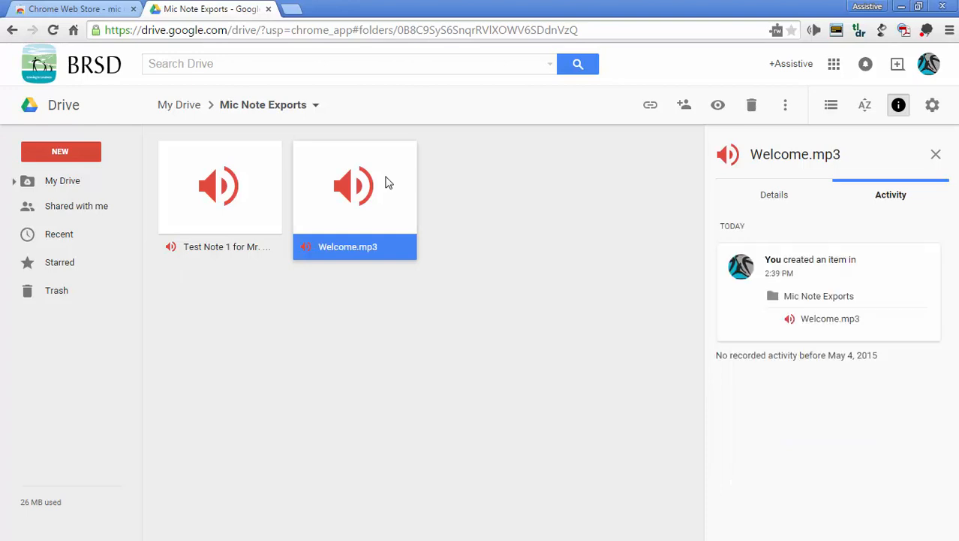
pyautogui.moveTo(243, 198)
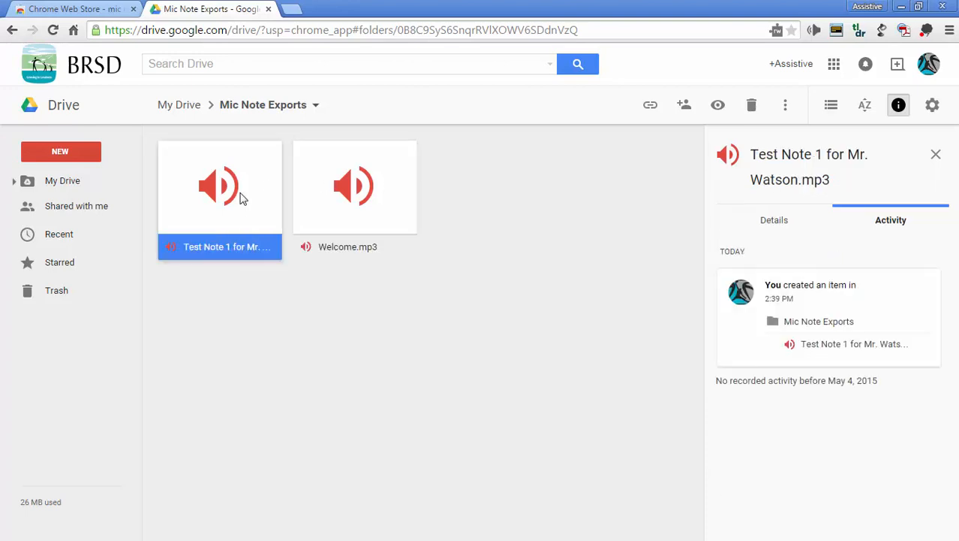
# Play 'Test Note 1 for Mr. Watson.mp3' in Drive's preview, pause it and close
pyautogui.doubleClick(219, 187)
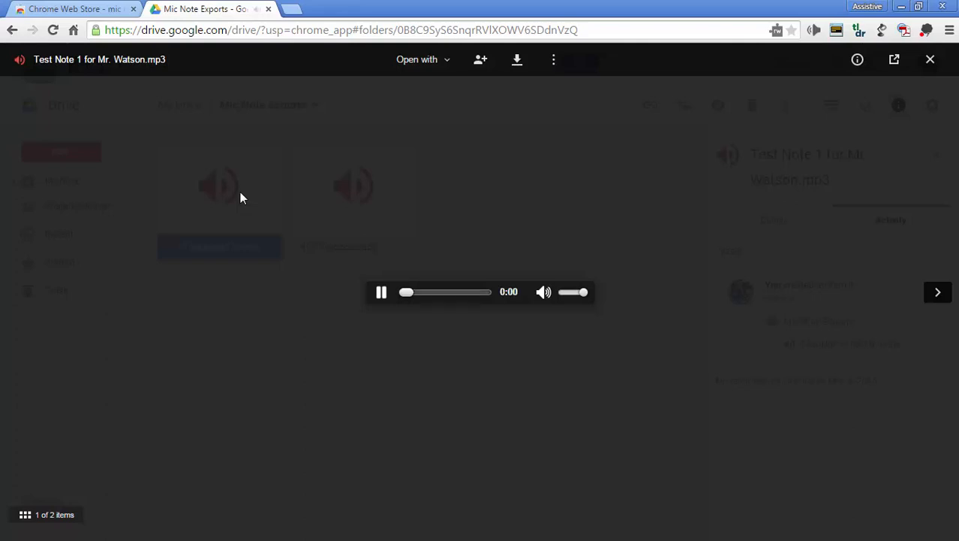
pyautogui.moveTo(381, 292)
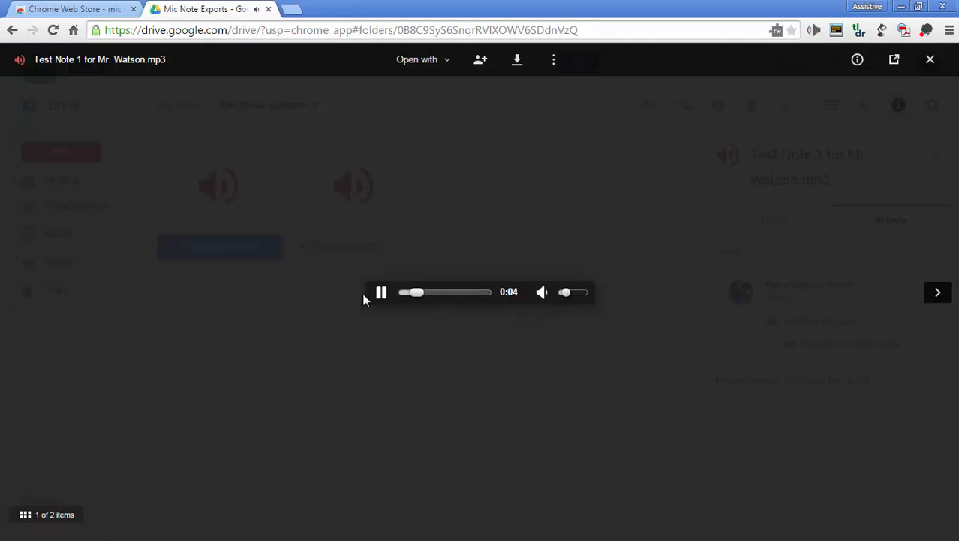
pyautogui.moveTo(382, 291)
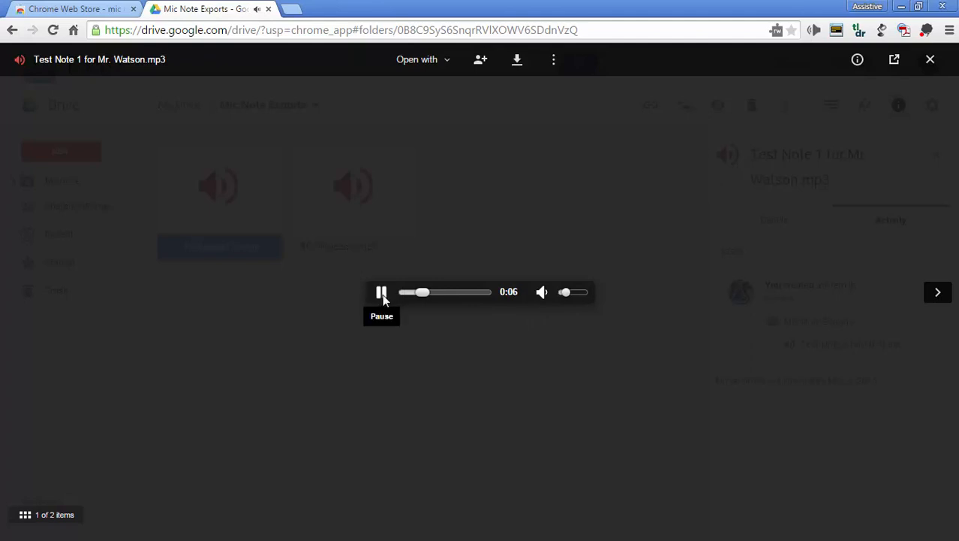
pyautogui.click(381, 292)
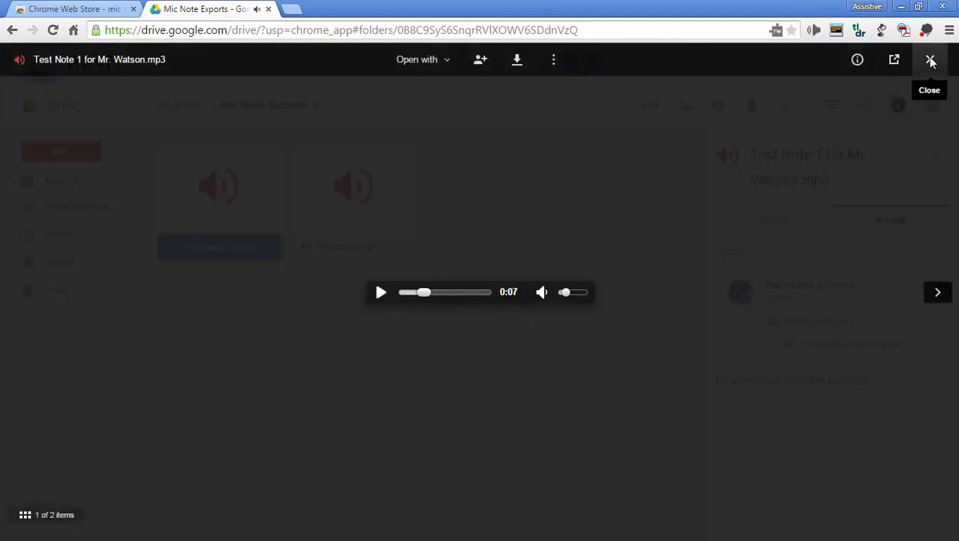
pyautogui.click(931, 60)
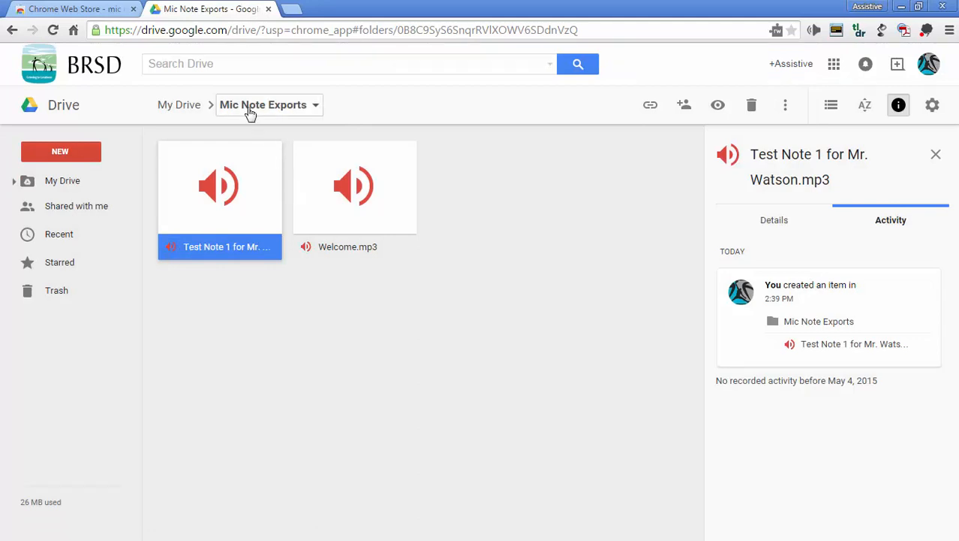
pyautogui.click(178, 105)
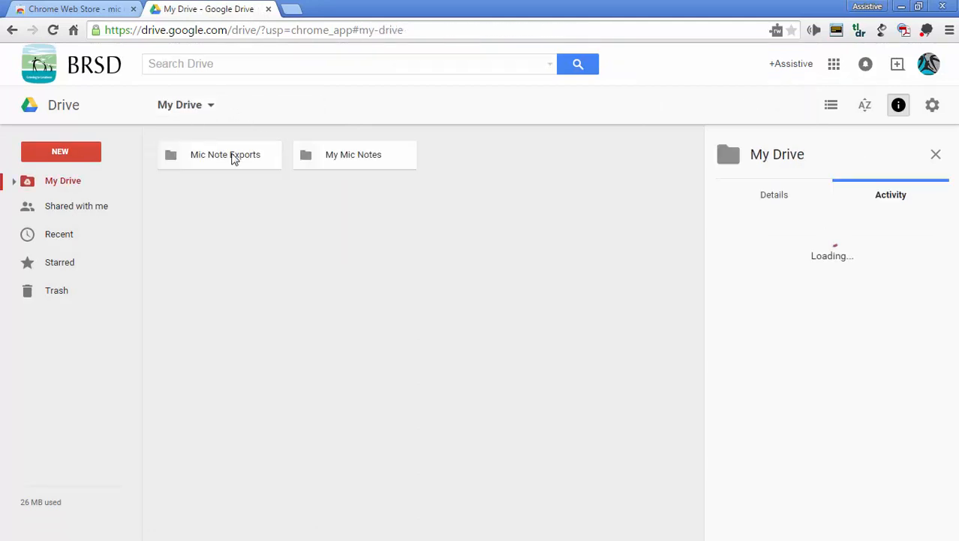
pyautogui.doubleClick(225, 154)
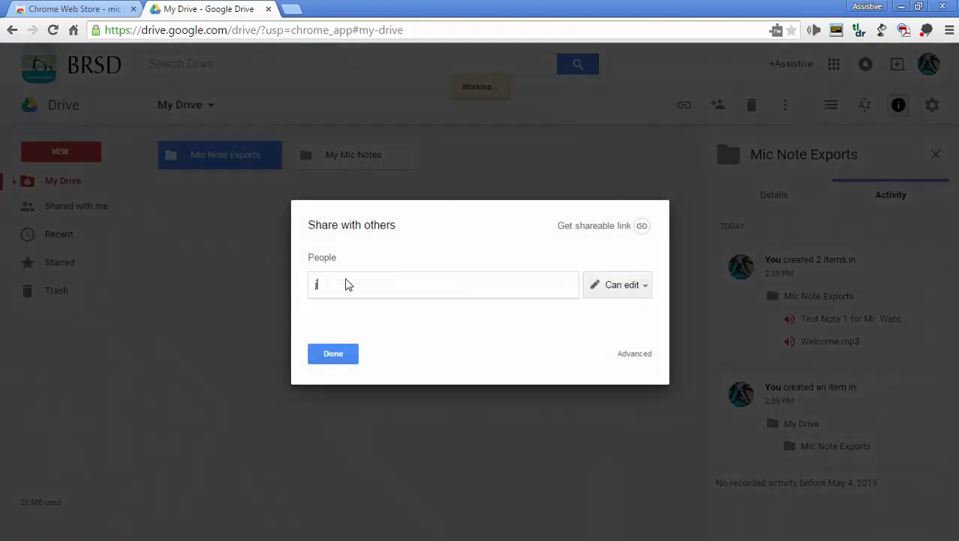
pyautogui.write('jwatson')
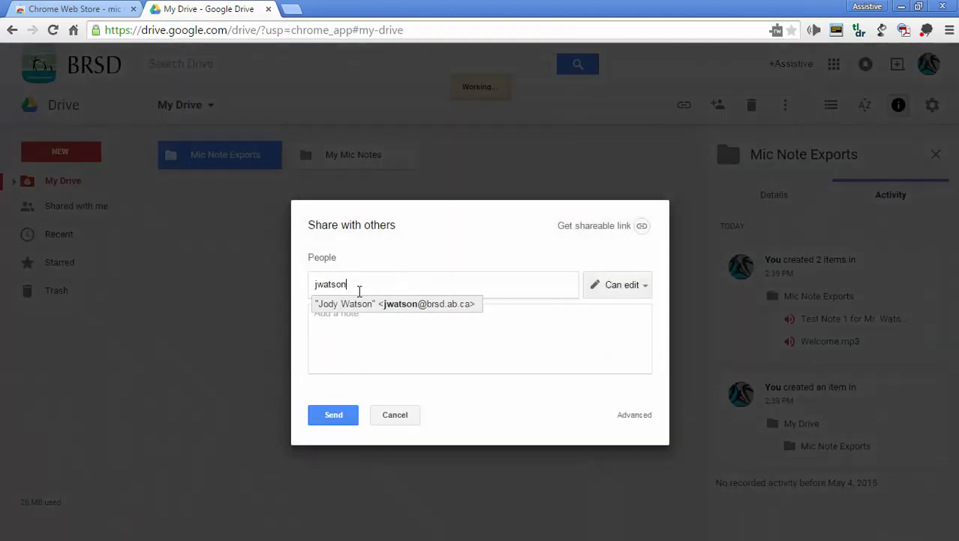
pyautogui.click(396, 303)
pyautogui.write('Here is my')
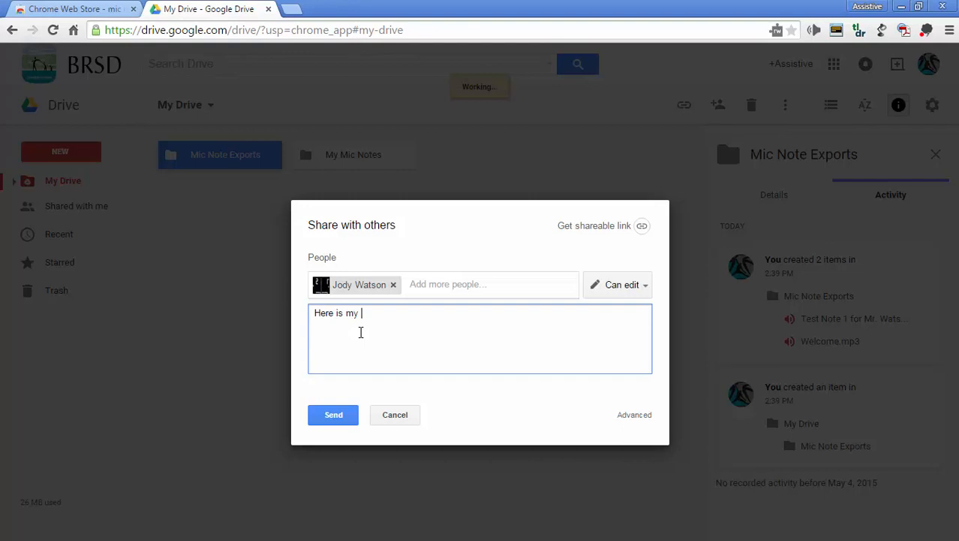
# Add the message 'sound folder' and send the share invitation
pyautogui.write('sound folder')
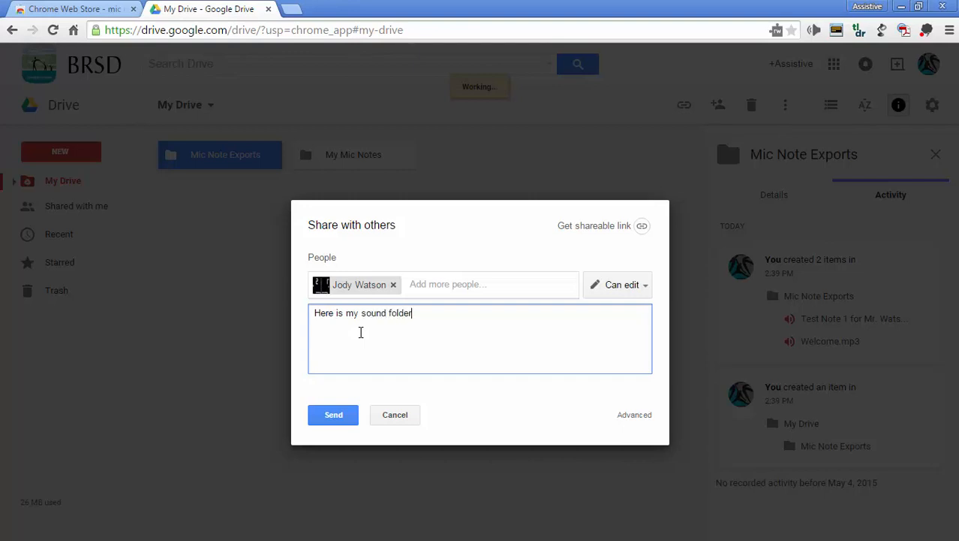
pyautogui.click(333, 415)
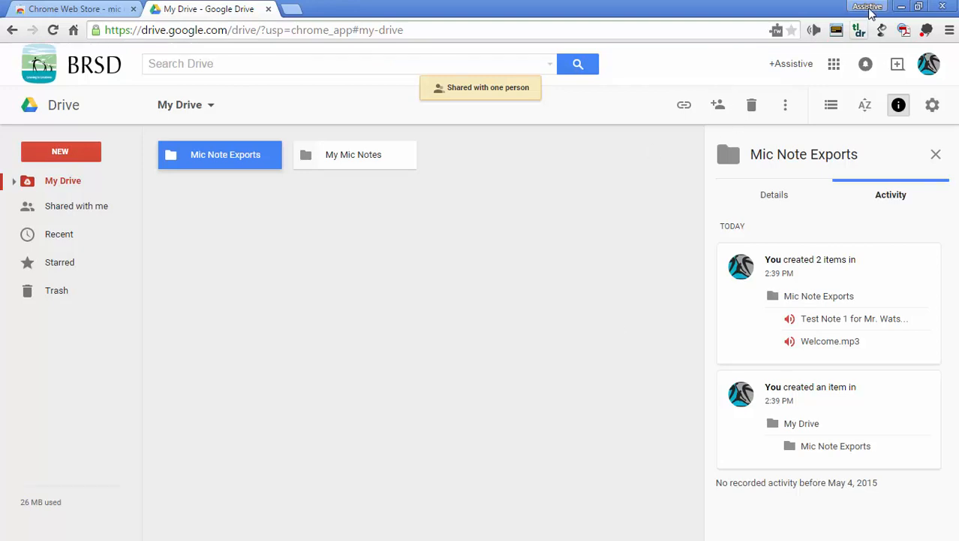
pyautogui.click(868, 6)
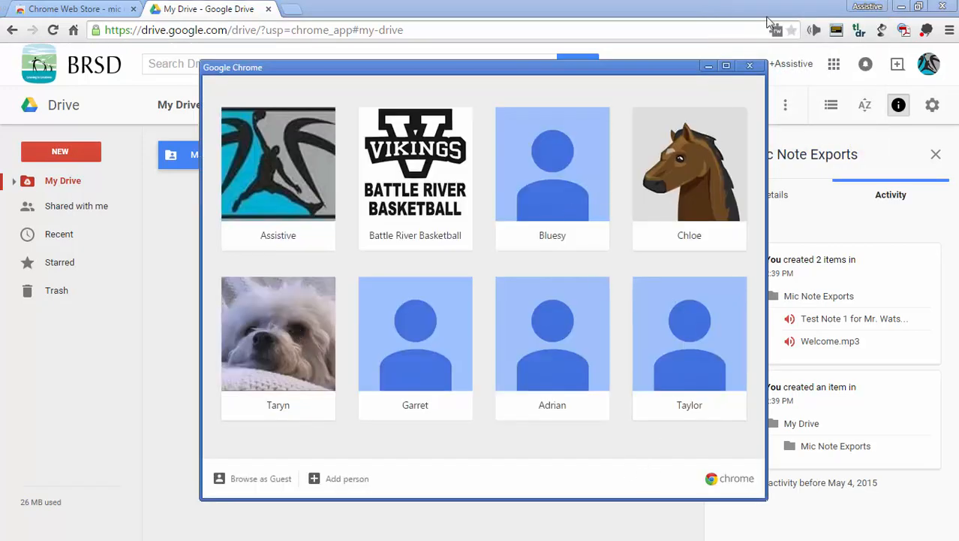
# Switch Chrome to the teacher's profile and show Drive's Shared with me files
pyautogui.click(727, 66)
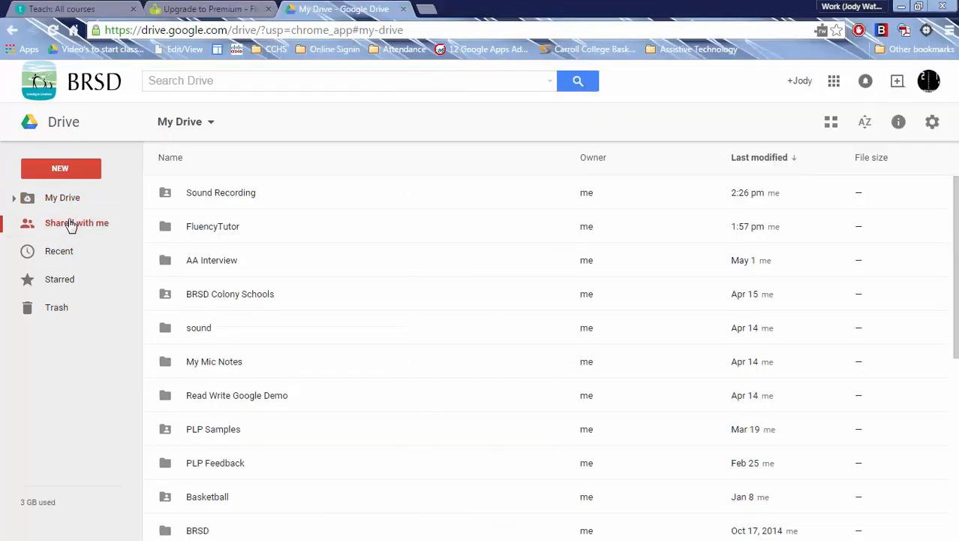
pyautogui.click(75, 222)
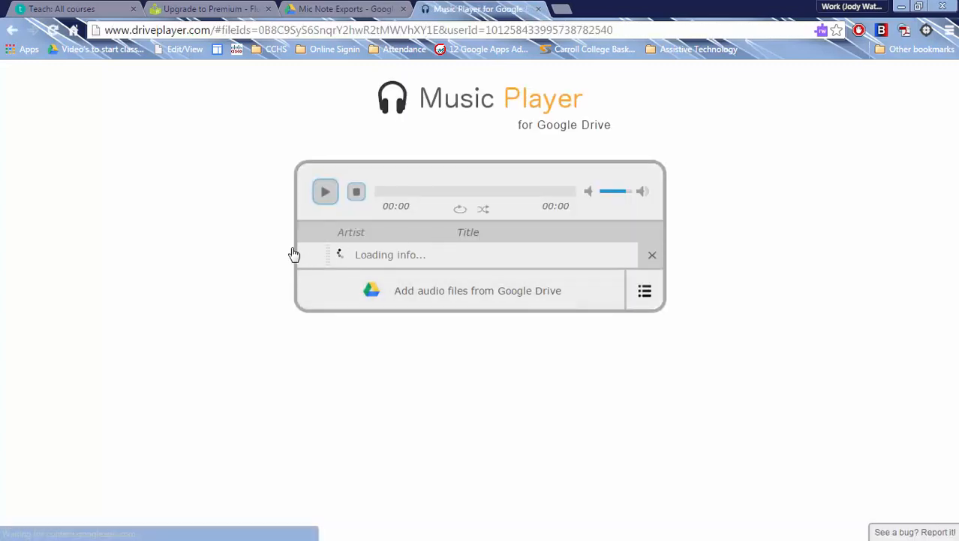
# Play the shared 'Test Note 1 for Mr. Watson.mp3' and stop it at its start
pyautogui.click(325, 191)
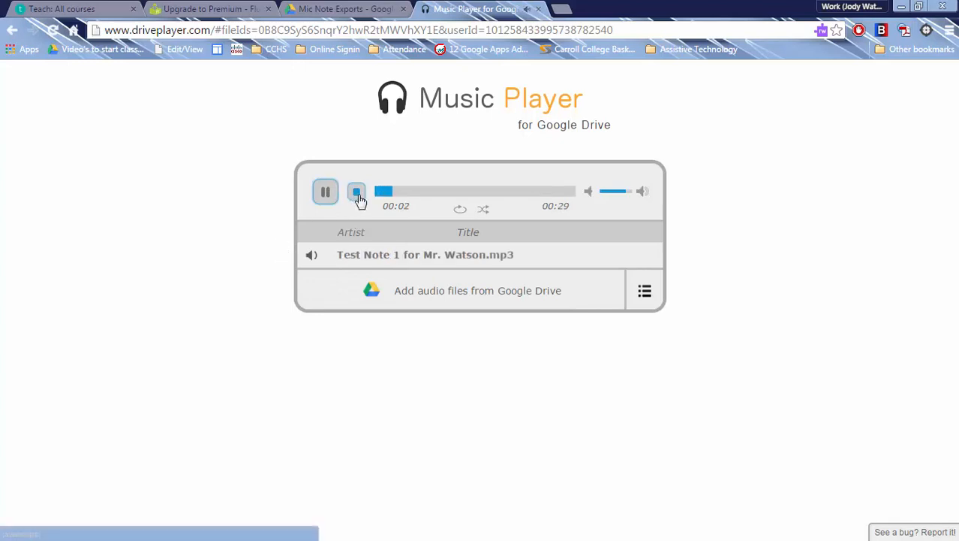
pyautogui.click(358, 191)
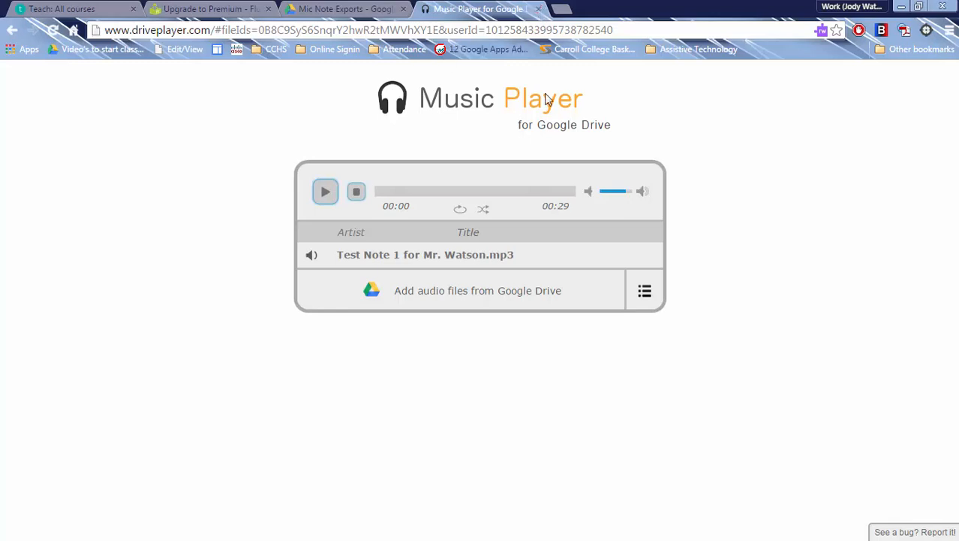
pyautogui.moveTo(502, 9)
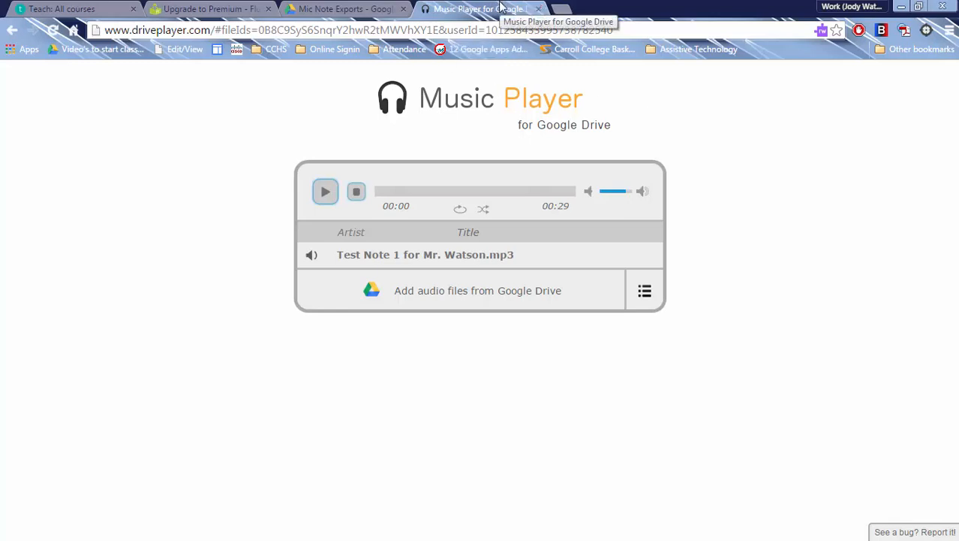